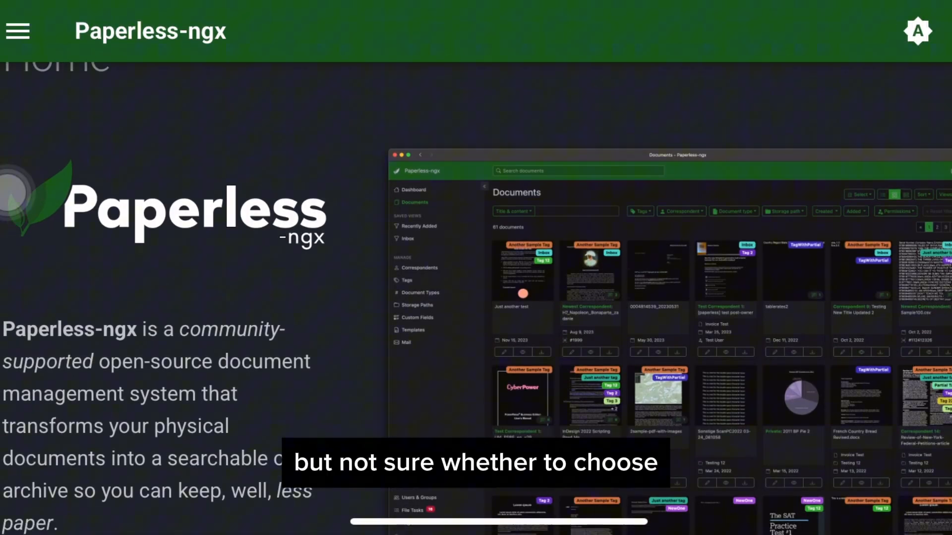
pyautogui.scroll(-3)
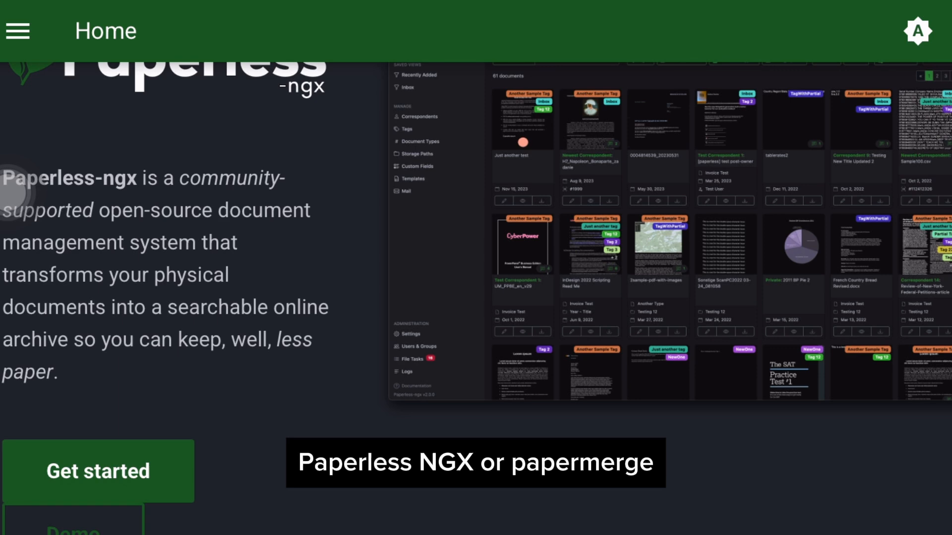
pyautogui.scroll(-3)
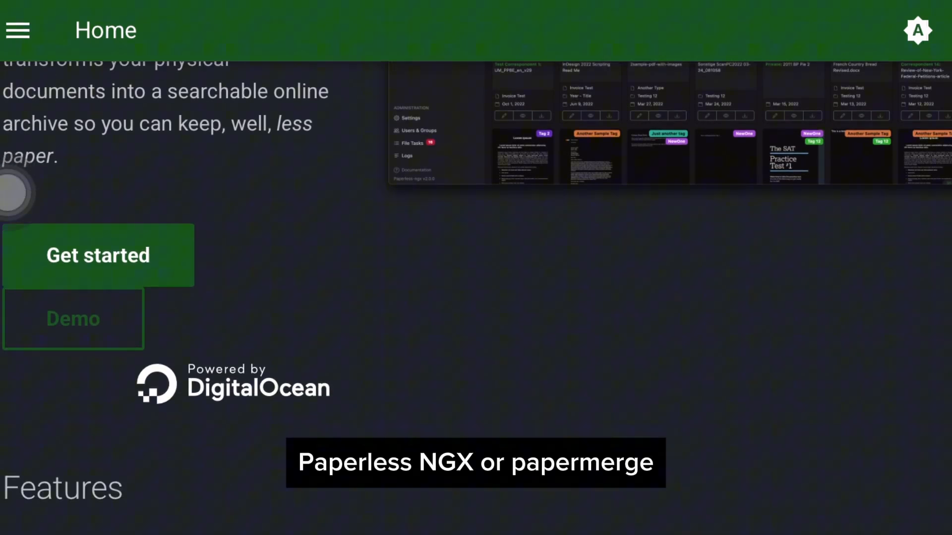
pyautogui.scroll(-3)
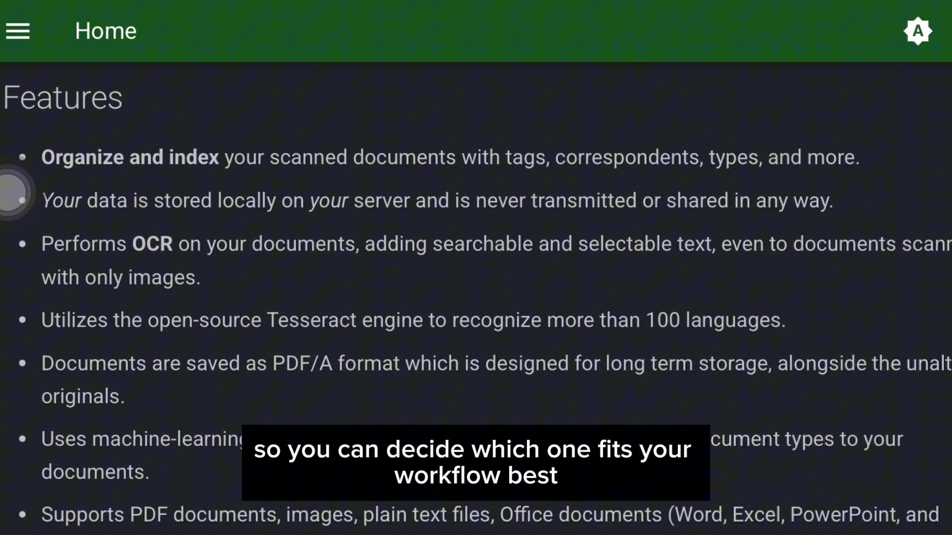
pyautogui.scroll(-3)
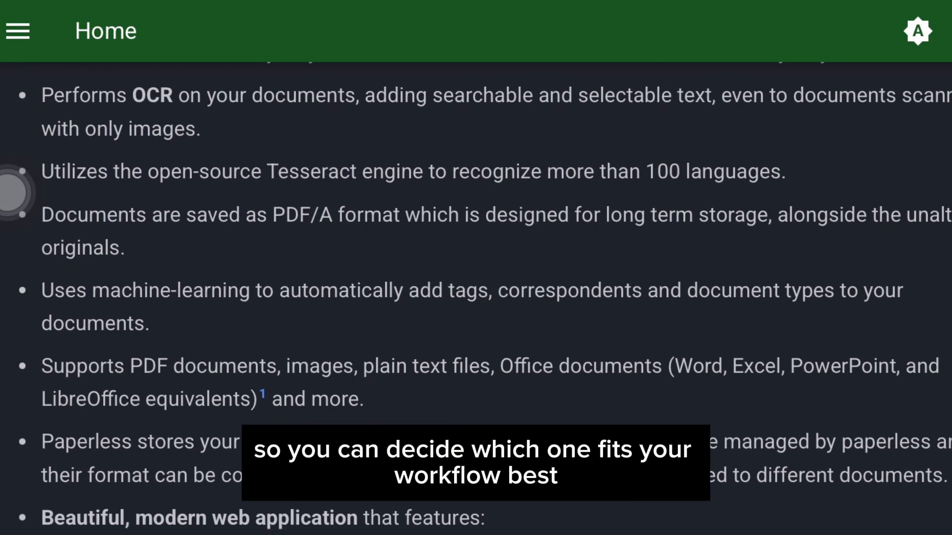
pyautogui.scroll(-3)
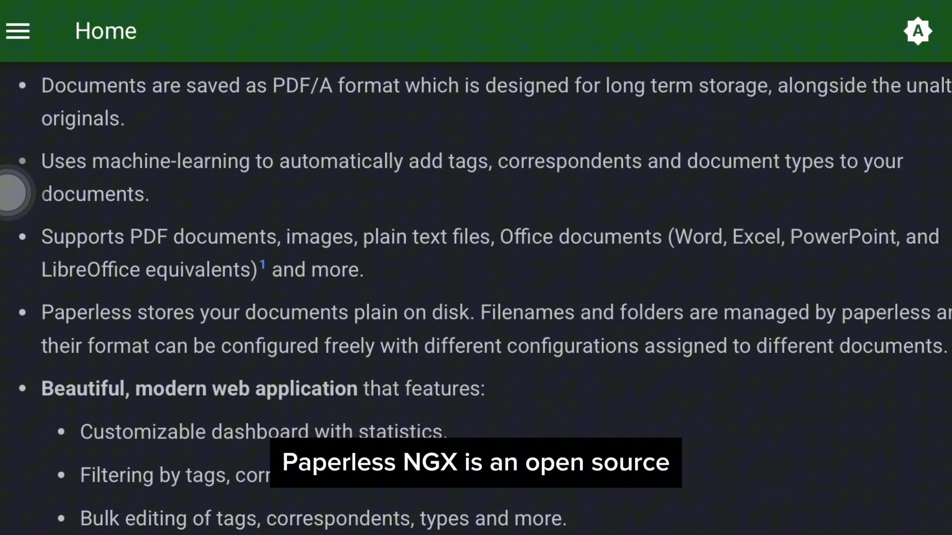
pyautogui.scroll(-3)
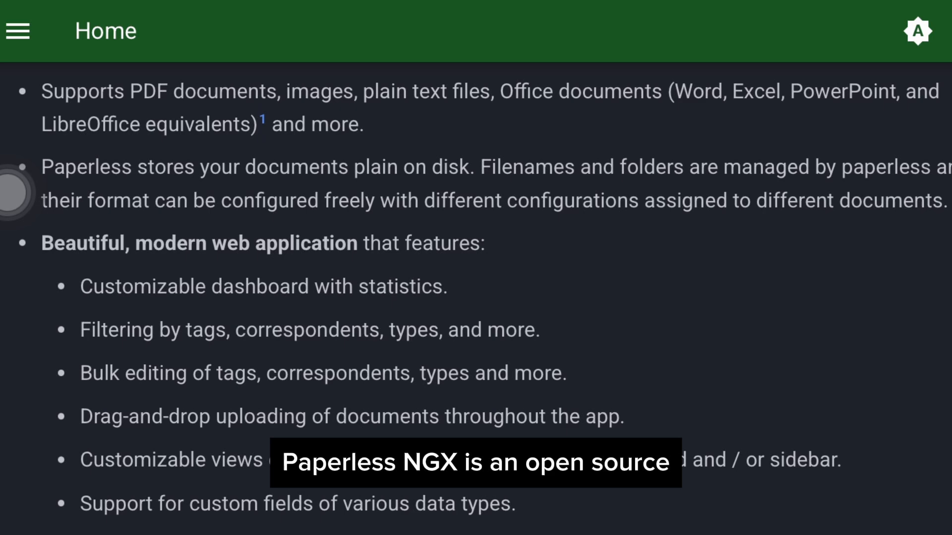
pyautogui.scroll(-3)
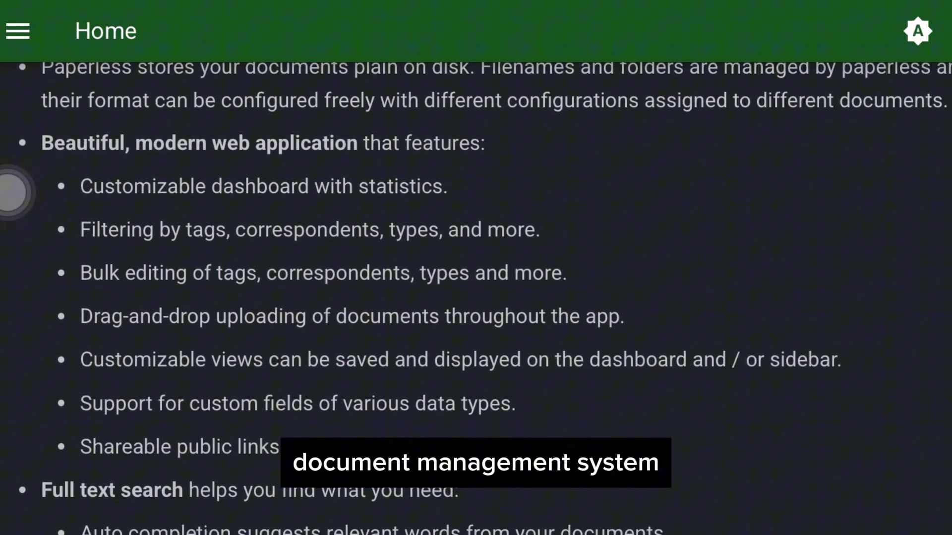
pyautogui.scroll(-3)
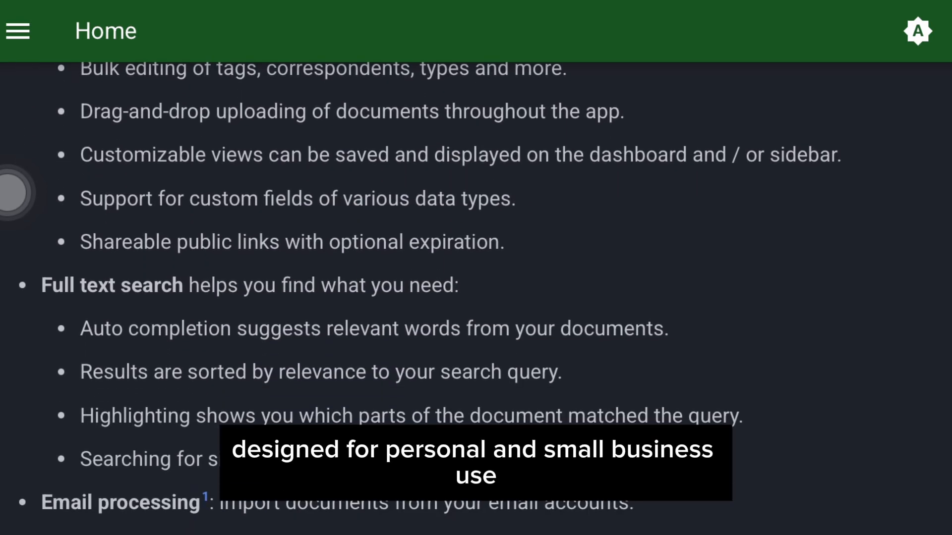
pyautogui.scroll(-3)
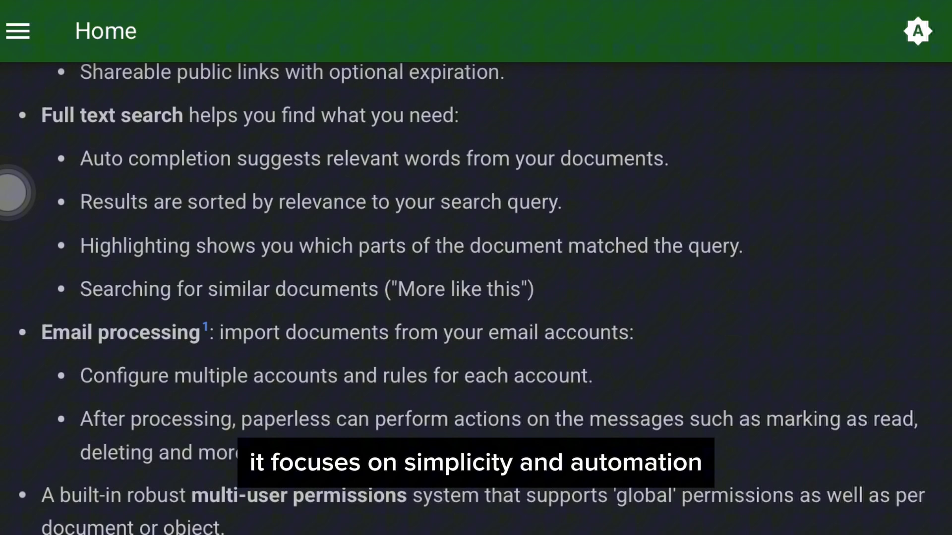
pyautogui.scroll(-3)
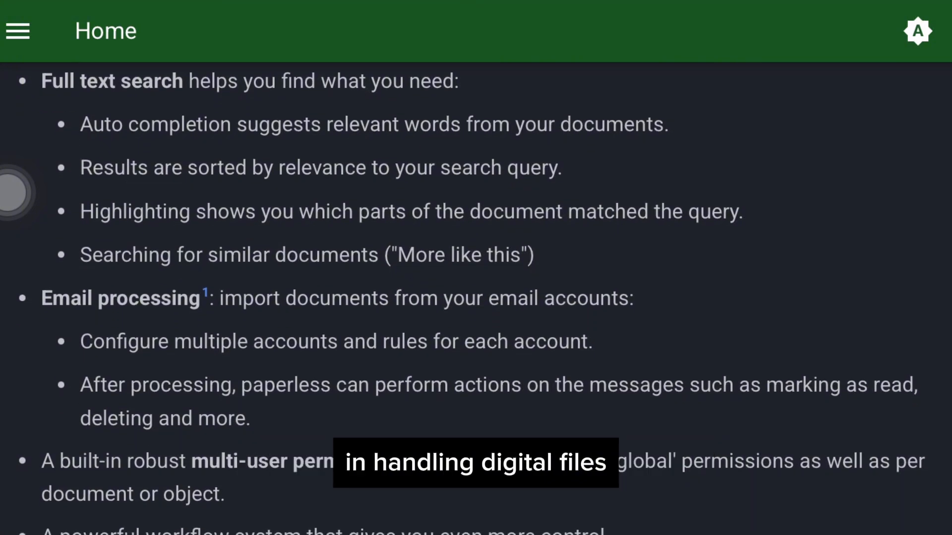
pyautogui.scroll(-3)
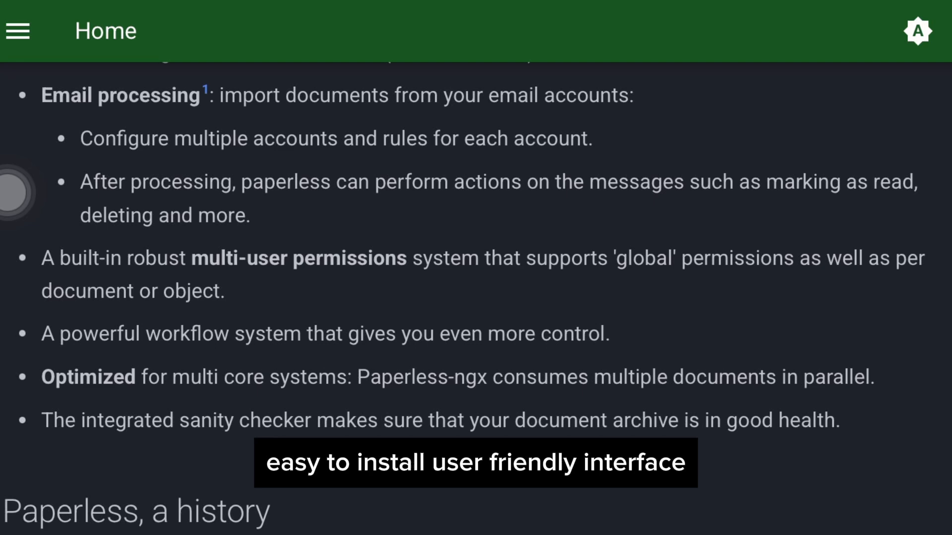
pyautogui.scroll(-3)
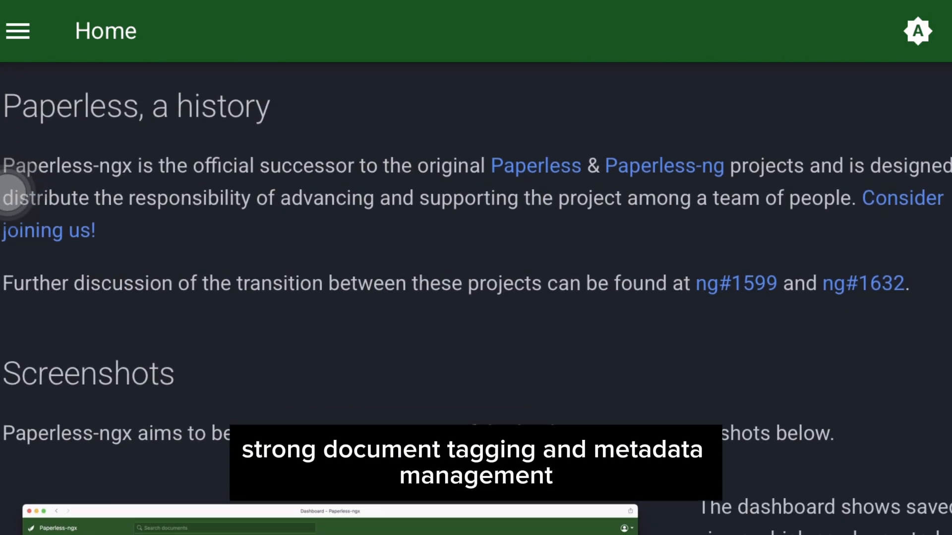
pyautogui.scroll(-3)
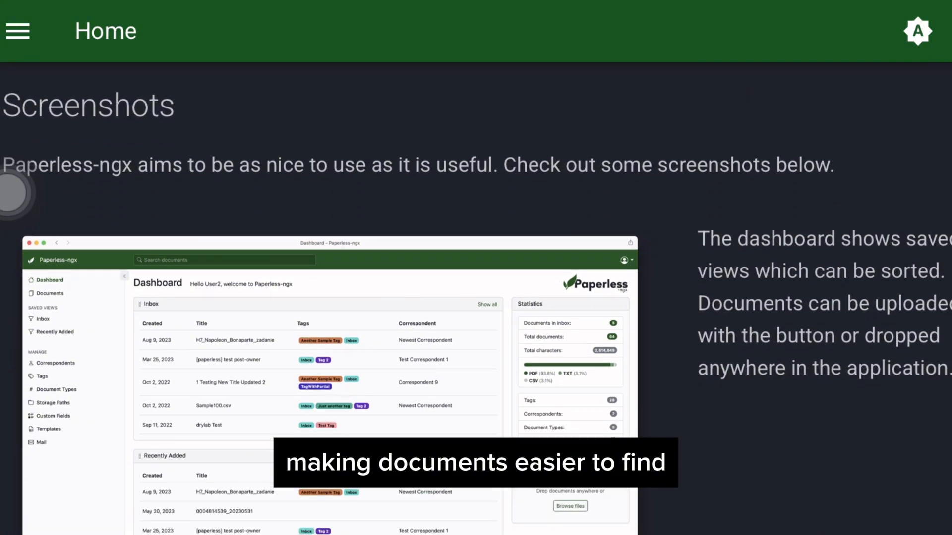
pyautogui.scroll(-3)
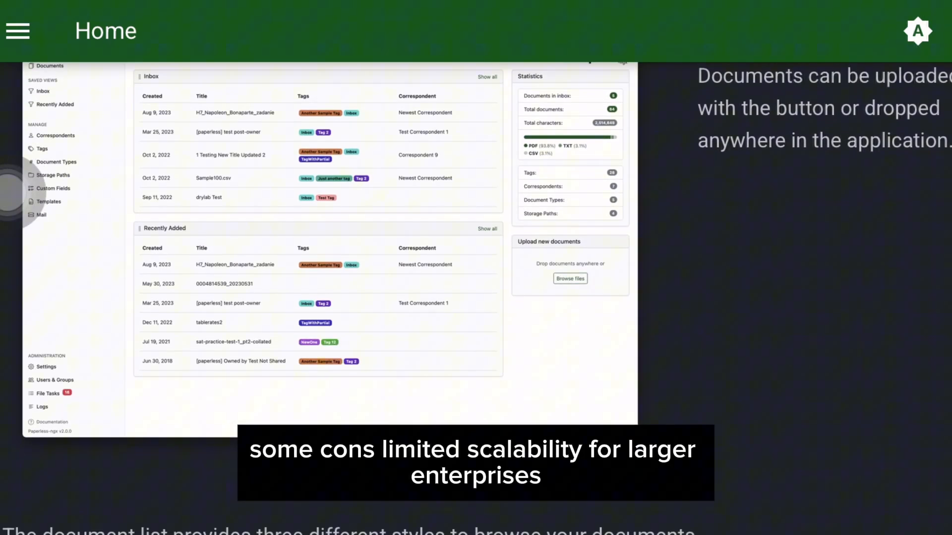
pyautogui.scroll(-3)
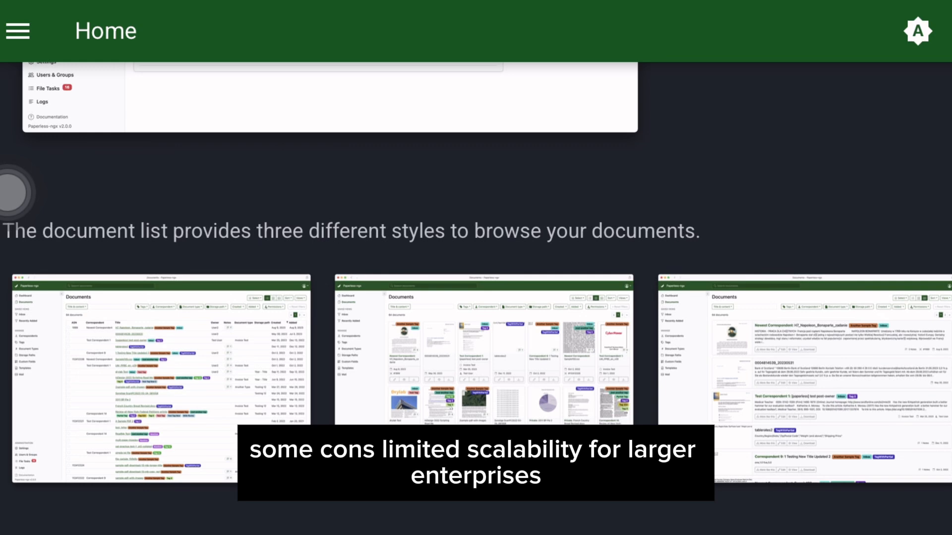
pyautogui.scroll(-3)
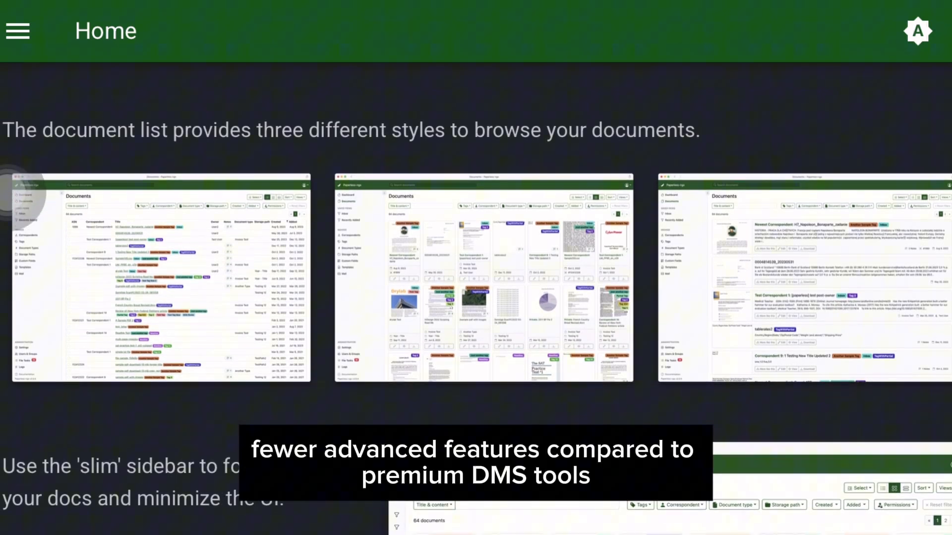
pyautogui.scroll(-3)
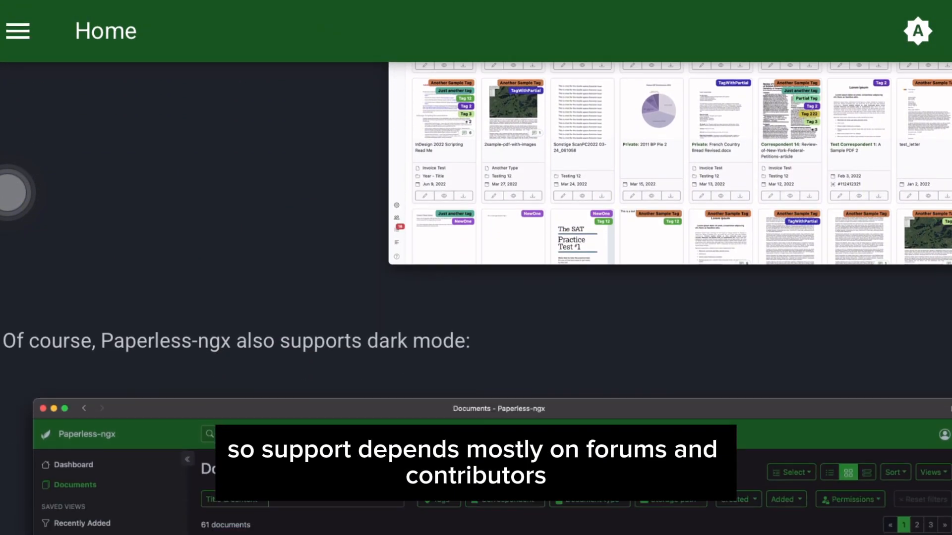
pyautogui.scroll(-3)
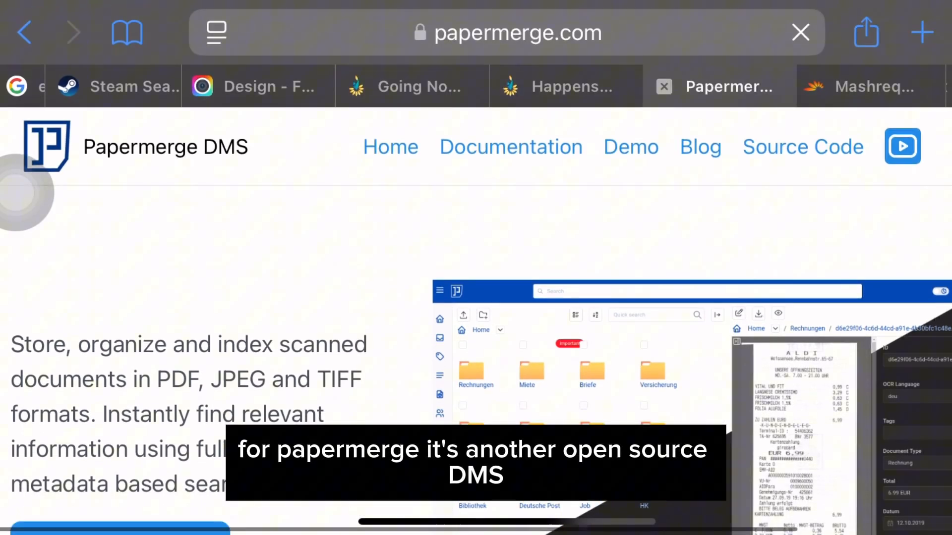
pyautogui.scroll(-3)
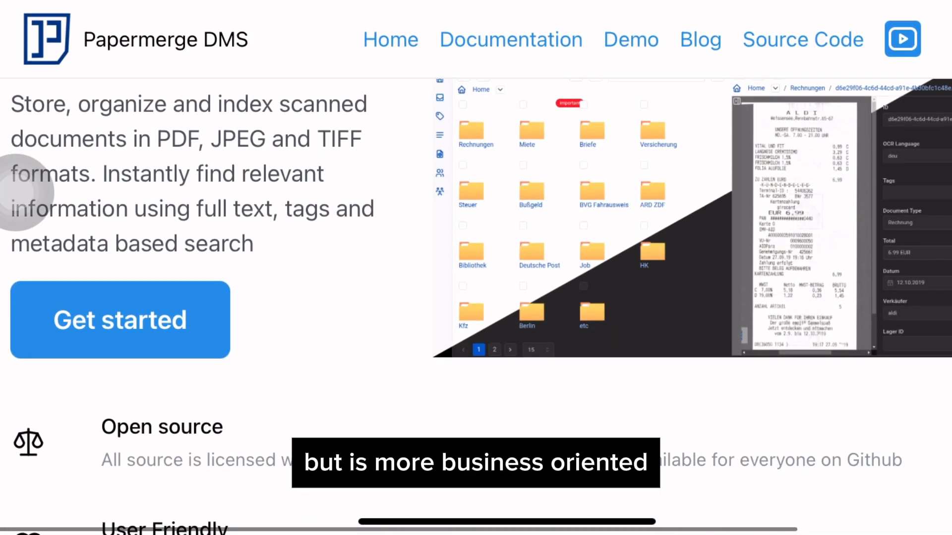
pyautogui.scroll(-3)
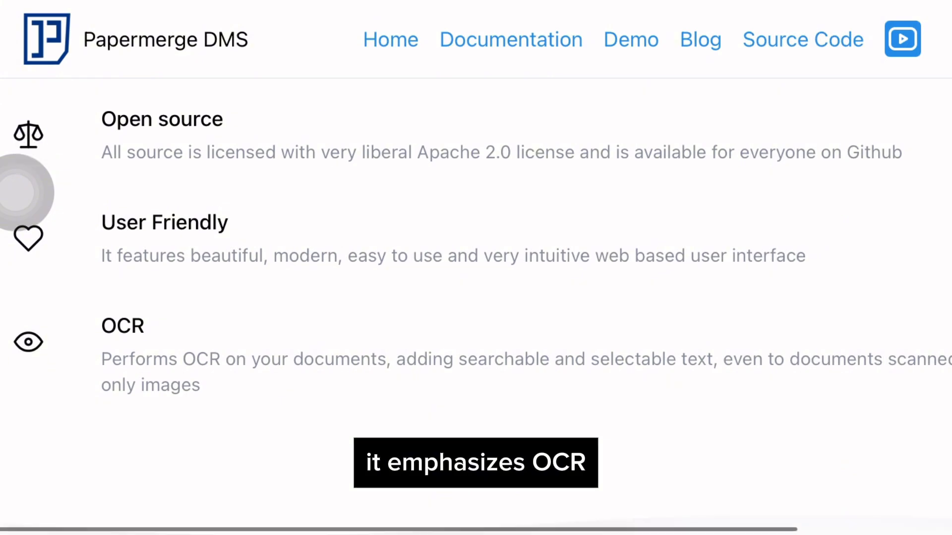
pyautogui.scroll(-3)
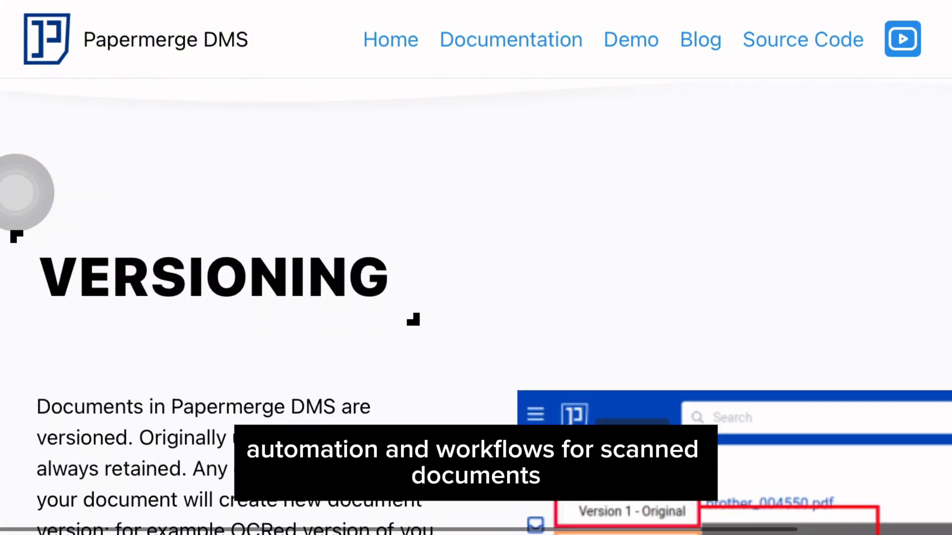
pyautogui.scroll(-3)
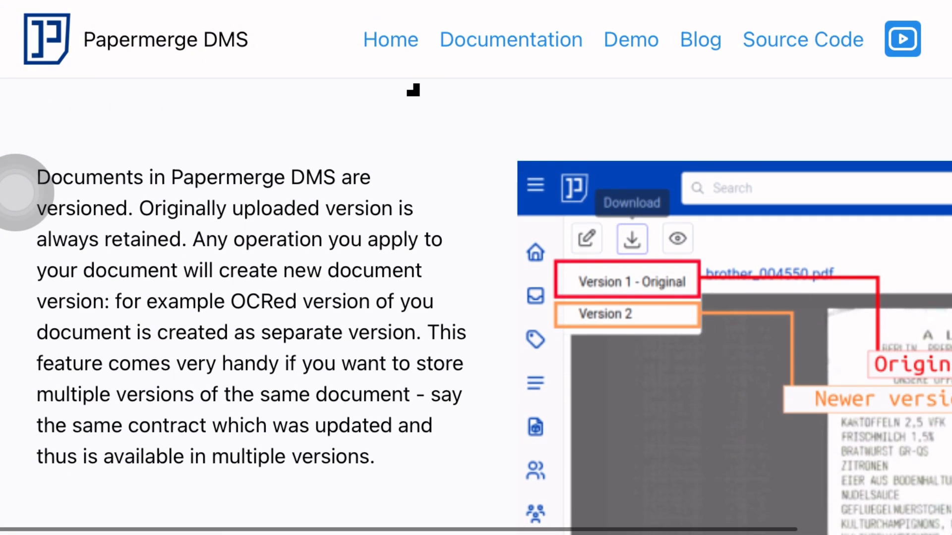
pyautogui.scroll(-3)
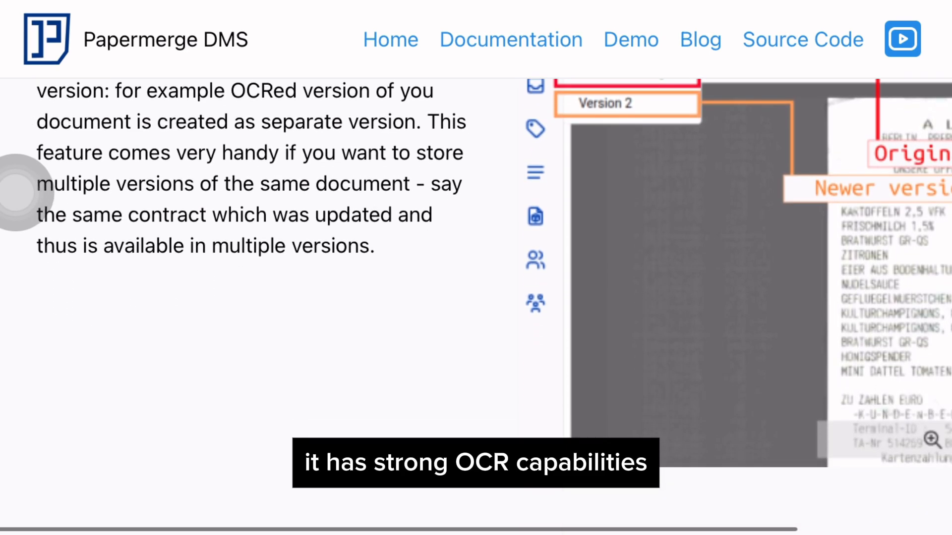
pyautogui.scroll(-3)
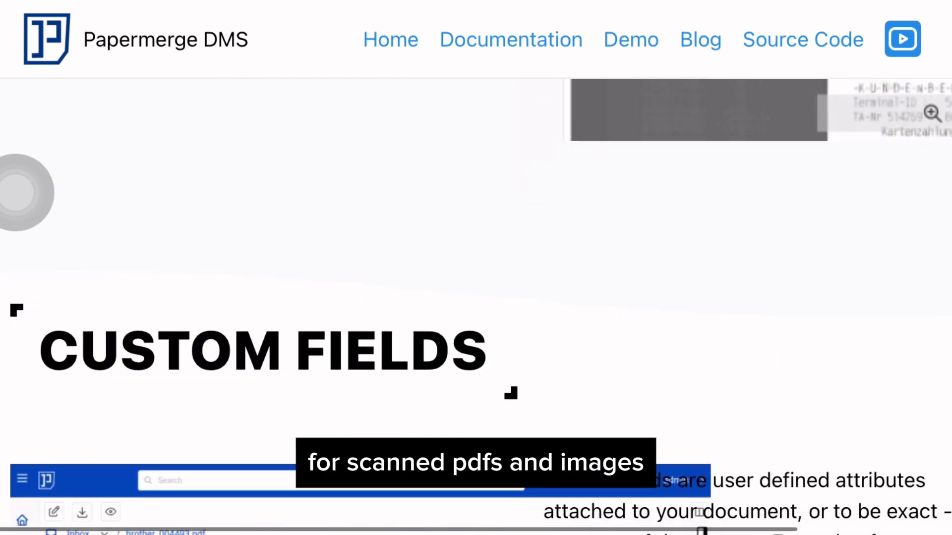
pyautogui.scroll(-3)
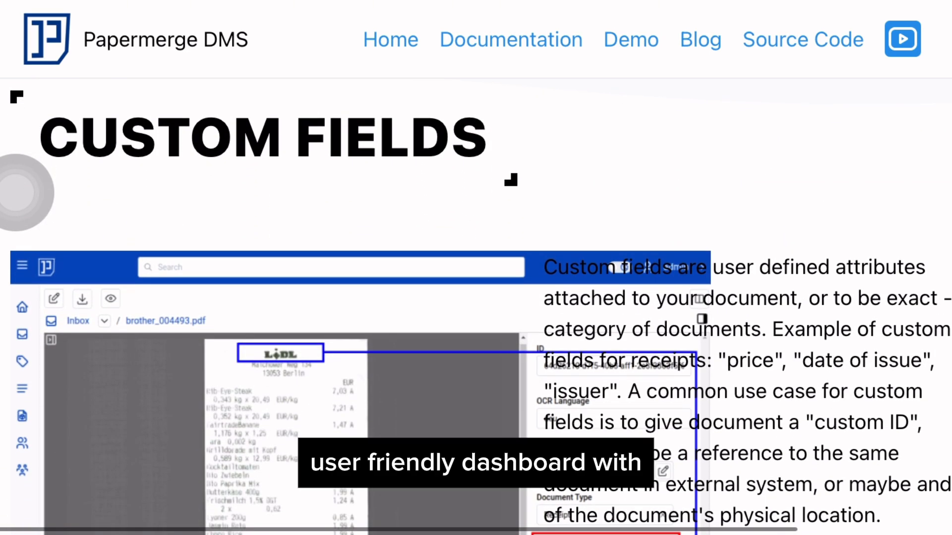
pyautogui.scroll(-3)
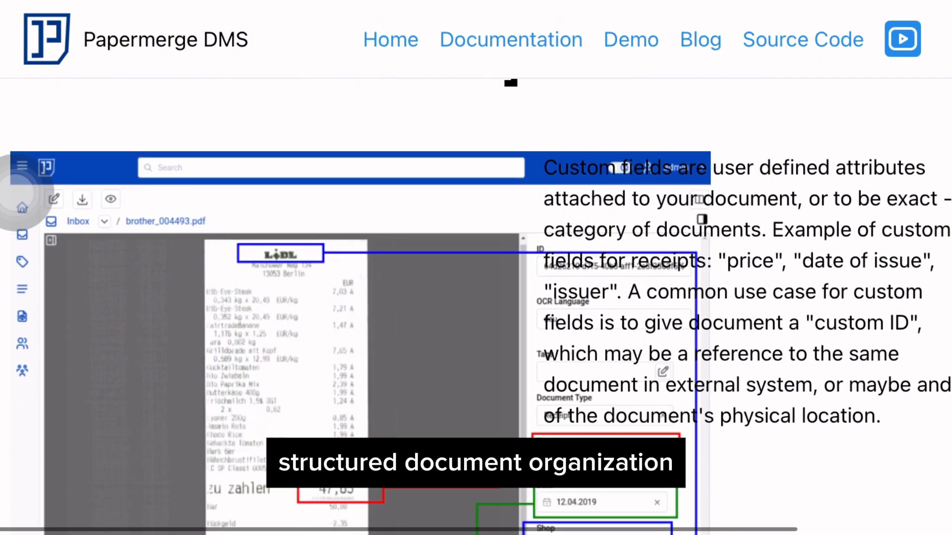
pyautogui.scroll(-3)
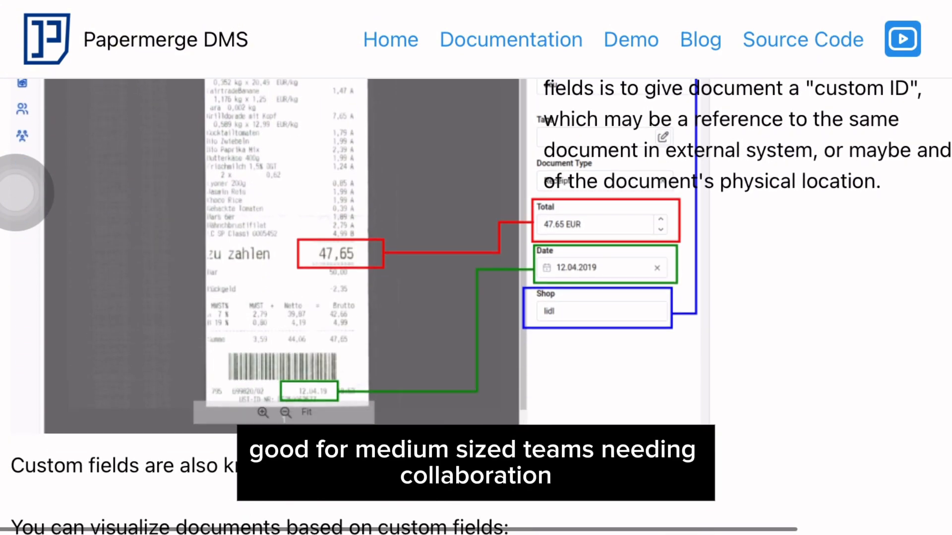
pyautogui.scroll(-3)
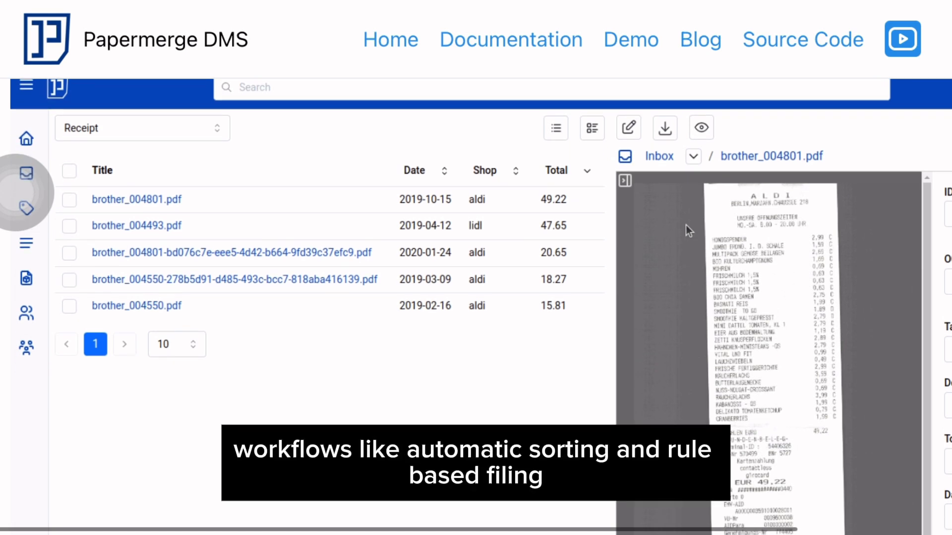
pyautogui.scroll(-3)
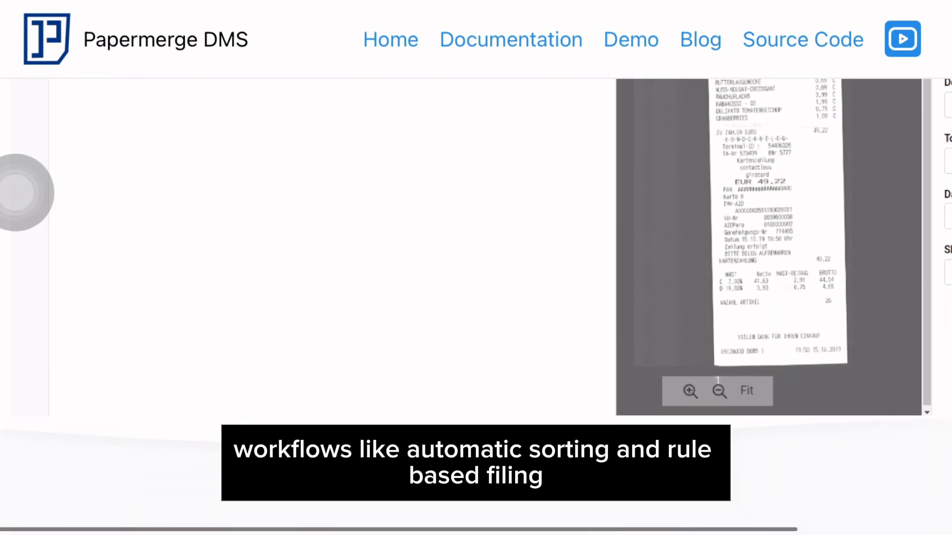
pyautogui.scroll(-3)
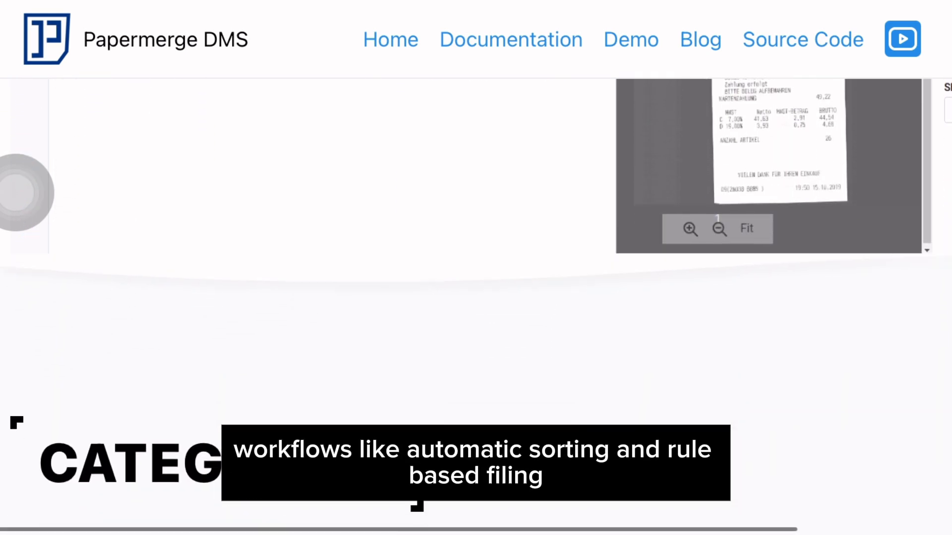
pyautogui.scroll(-3)
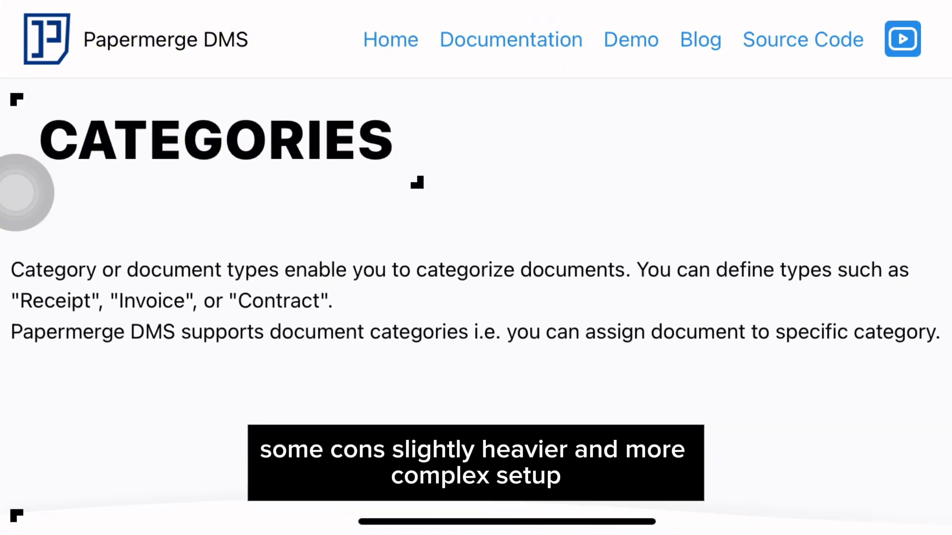
pyautogui.scroll(-3)
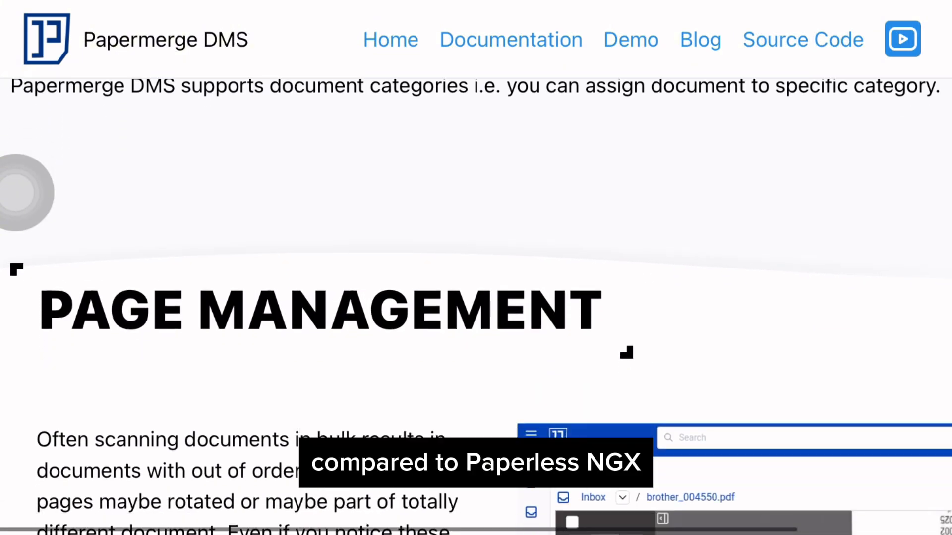
pyautogui.scroll(-3)
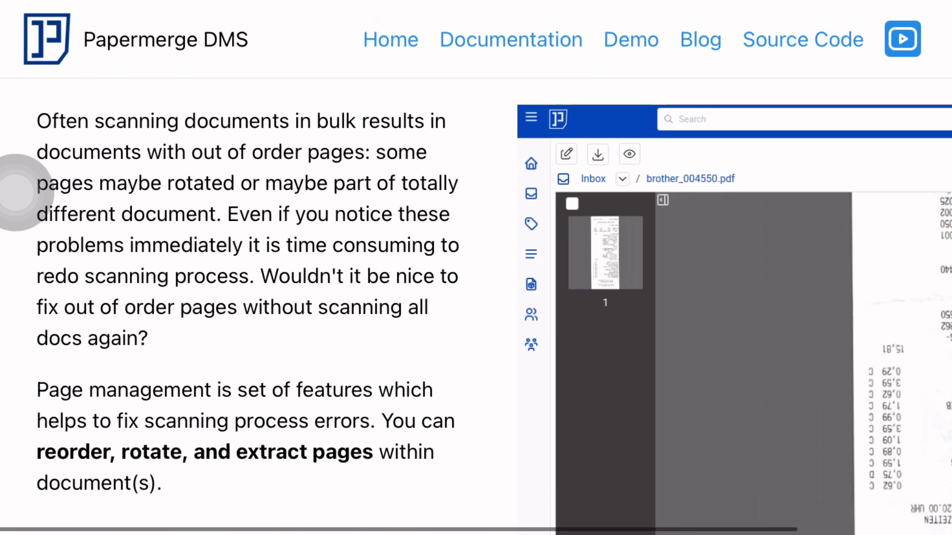
pyautogui.scroll(-3)
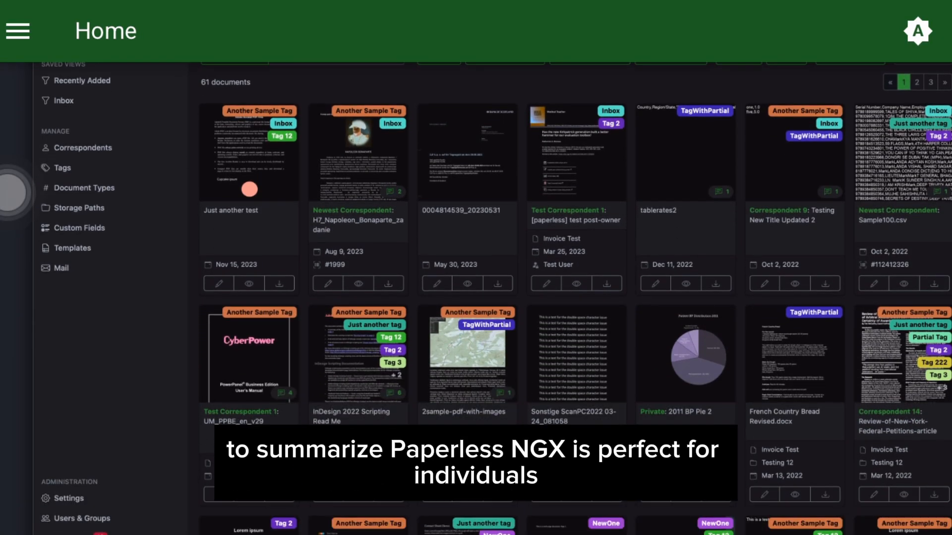
pyautogui.scroll(-3)
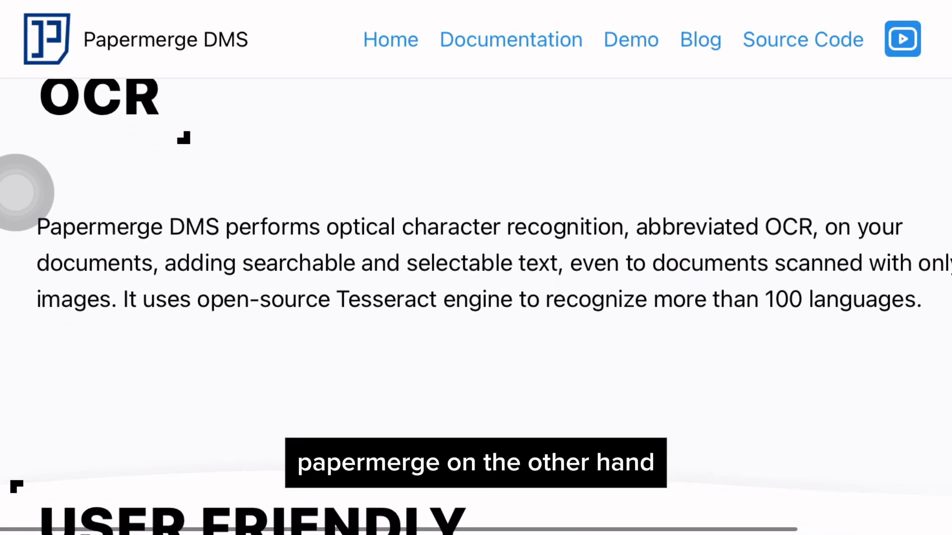
pyautogui.scroll(-3)
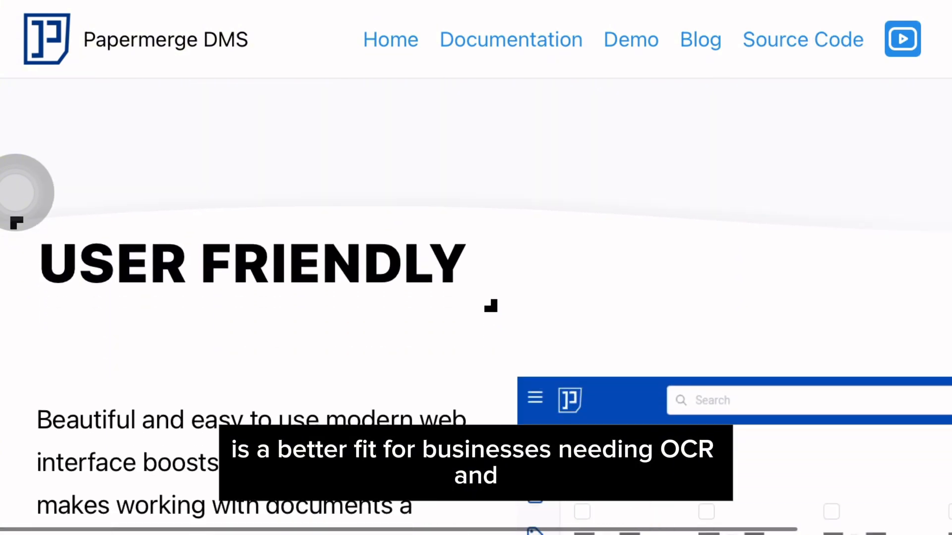